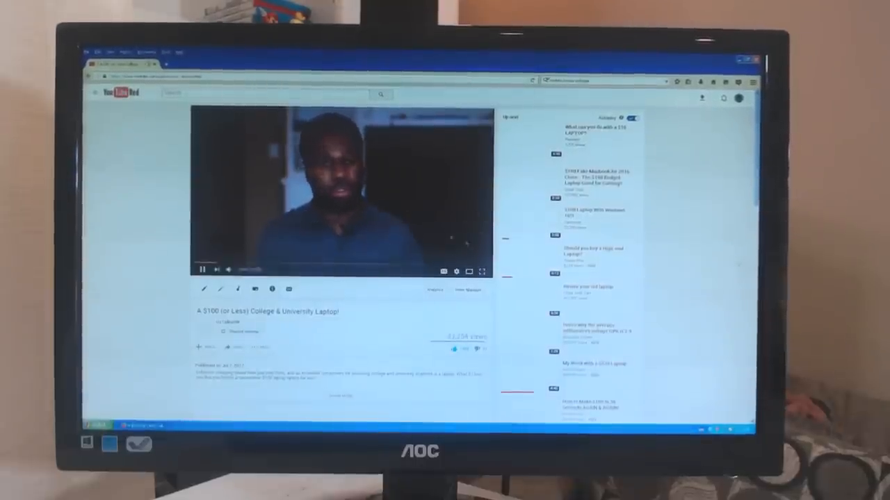
Reveal the player's settings menu showing Quality set to Auto
left_click(457, 271)
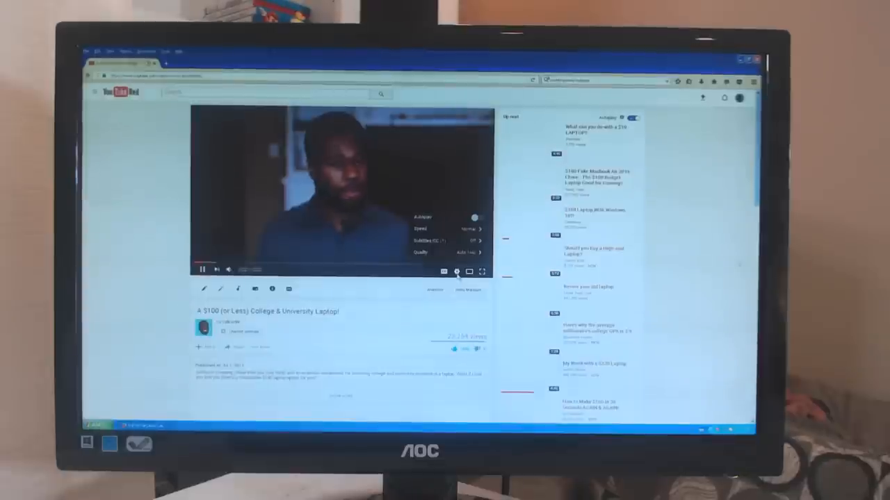